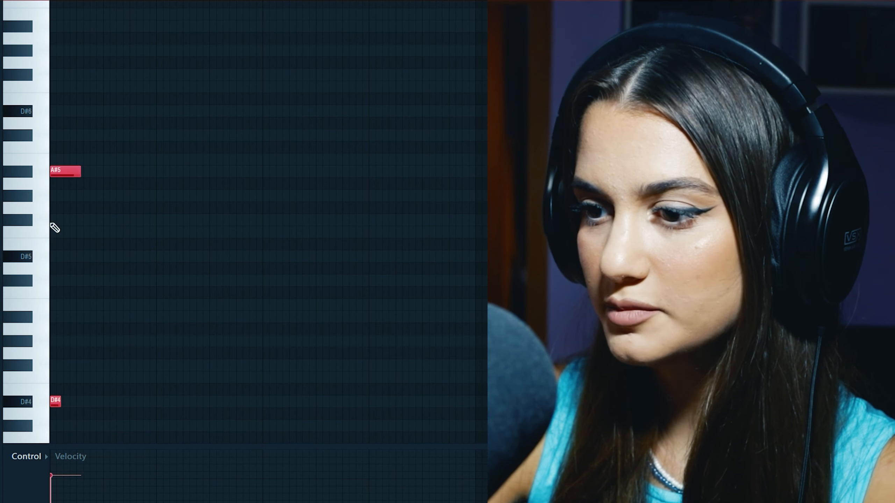
Lengthen the A#5 note, then add A#4, a high A#6 and B5 notes.
left_click_drag(80, 172, 117, 171)
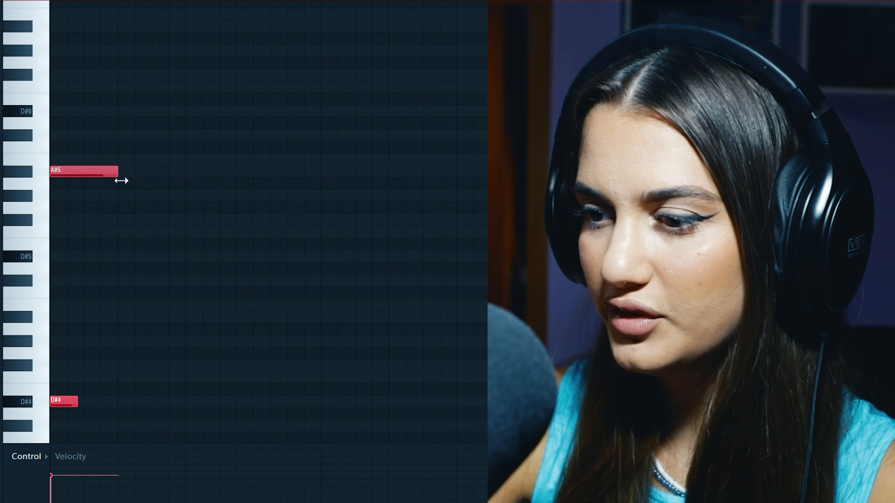
left_click(117, 365)
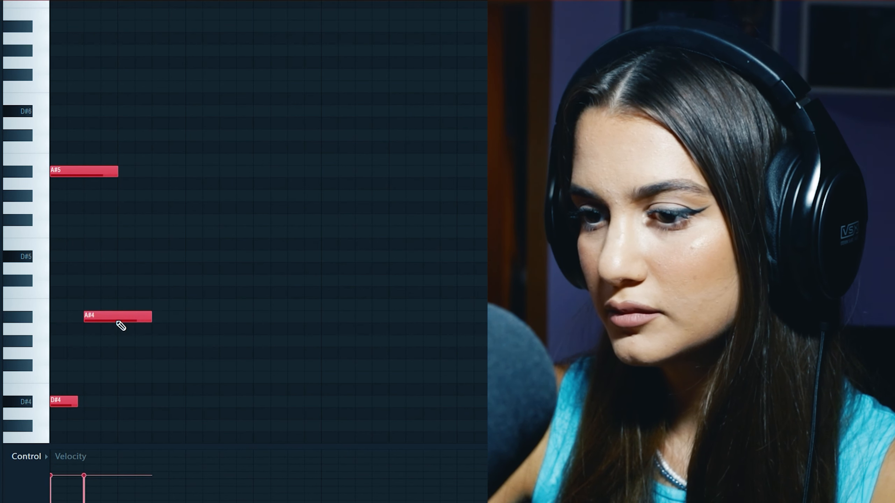
left_click(152, 61)
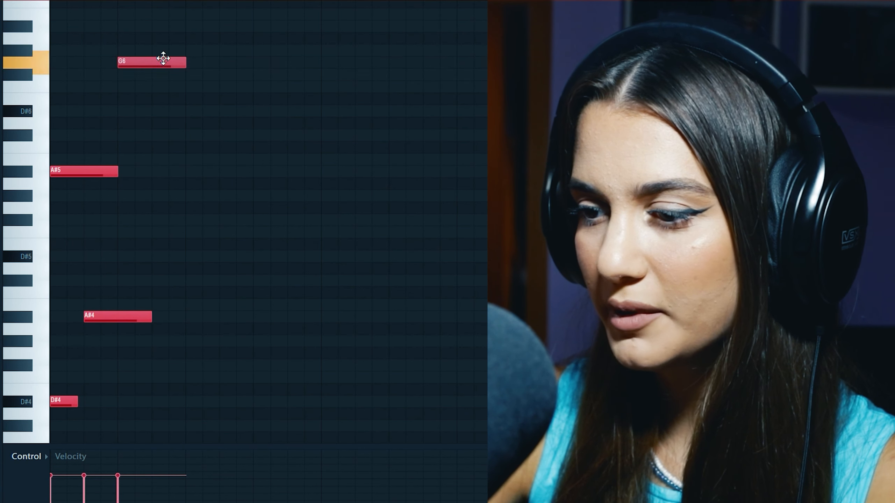
left_click_drag(151, 61, 152, 26)
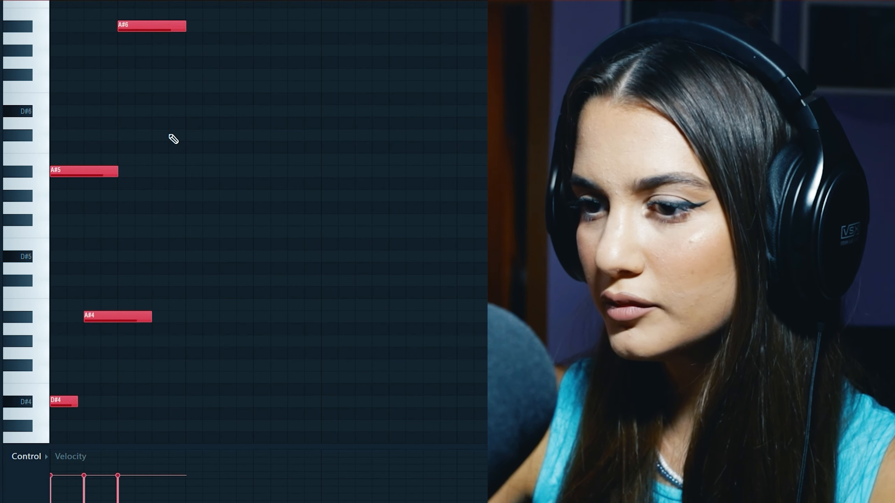
left_click(220, 160)
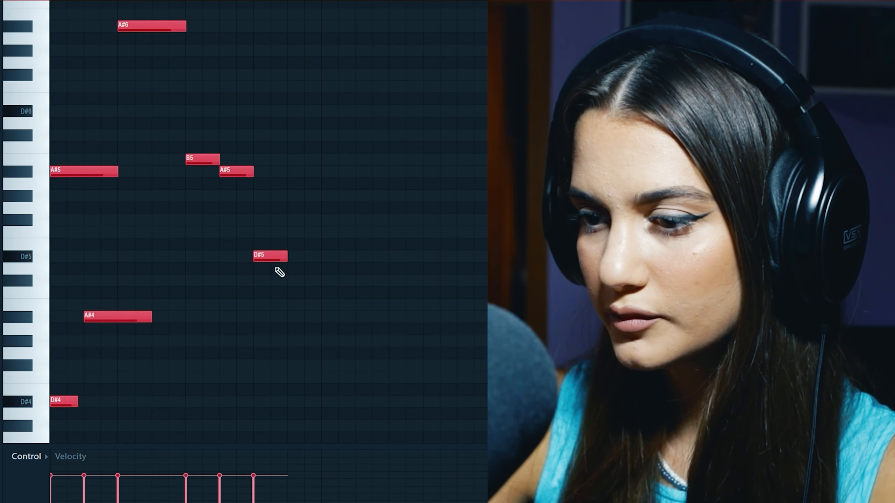
mouse_move(332, 391)
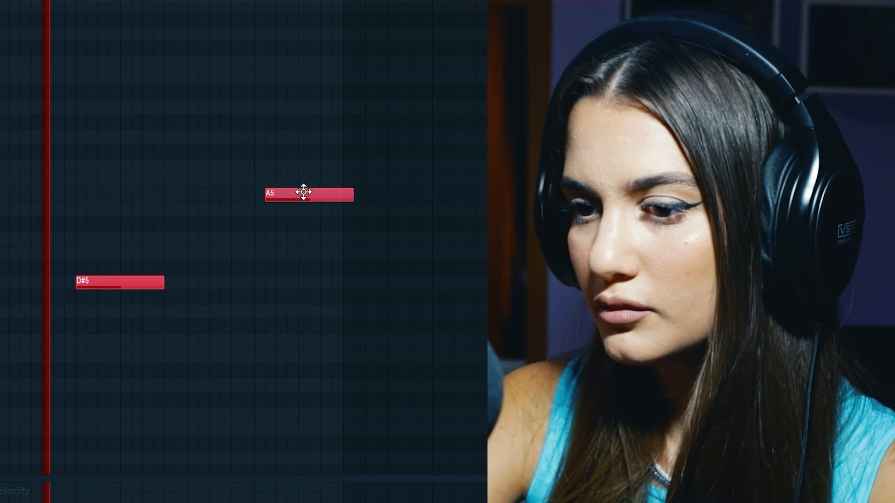
Drag the A5 note into place right after the D#5 note.
left_click_drag(305, 194, 237, 180)
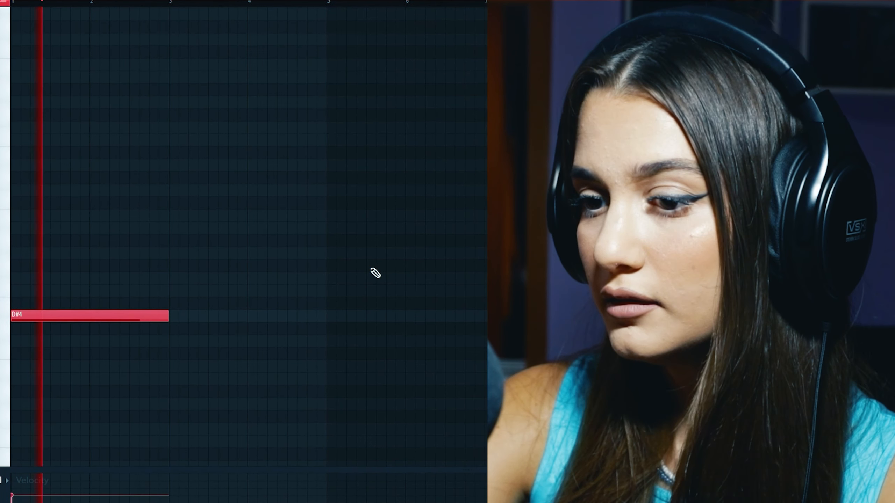
Draw a long sustained D#4 note at the start of the pattern.
left_click(377, 164)
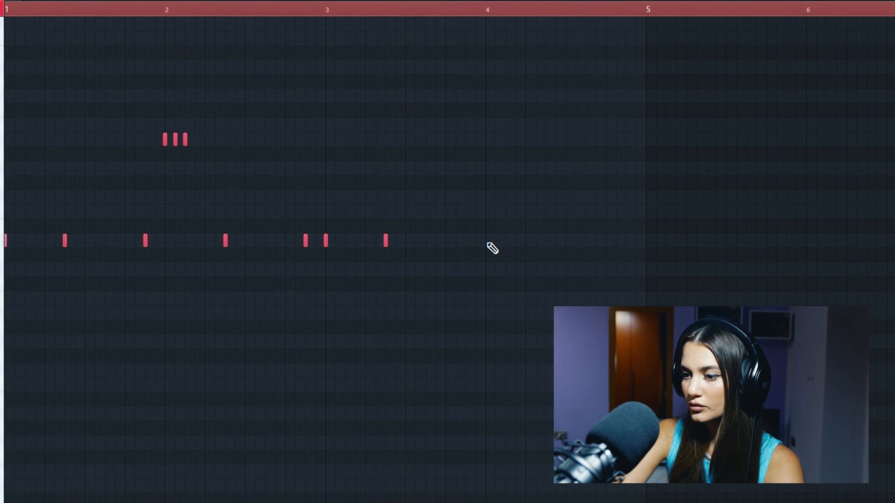
Add another short drum hit in the pattern's first bars.
left_click(465, 241)
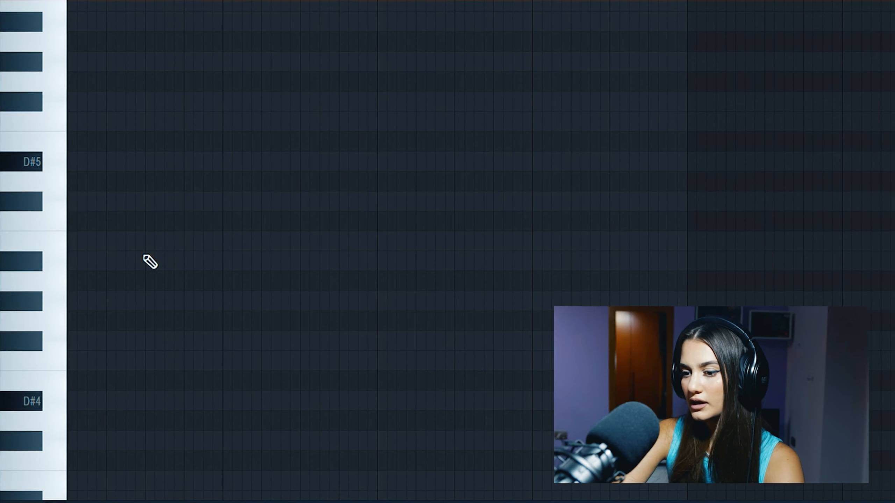
Place the first note in the blank D#4–D#6 piano roll pattern.
left_click(100, 243)
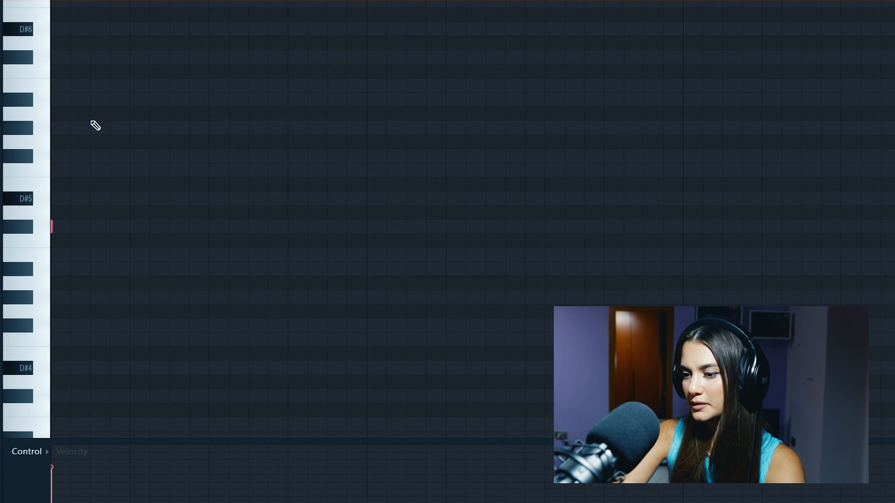
Place the first short D5 notes of the rhythm.
left_click(168, 227)
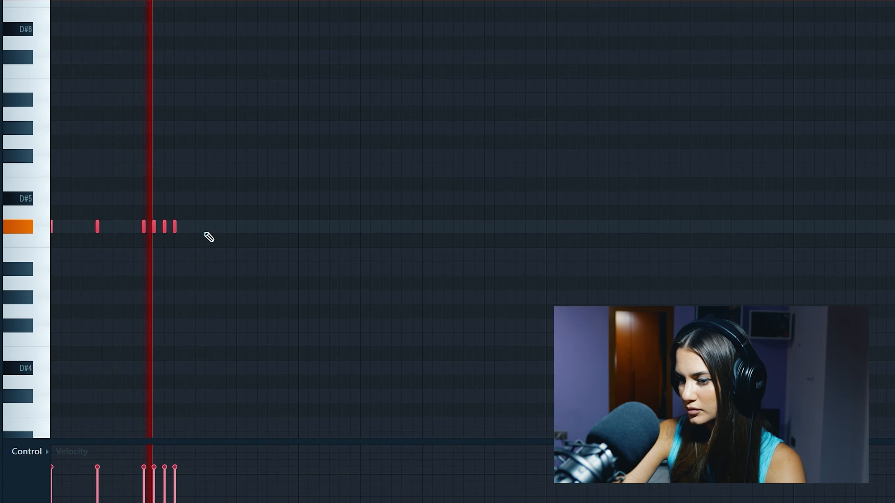
left_click(205, 227)
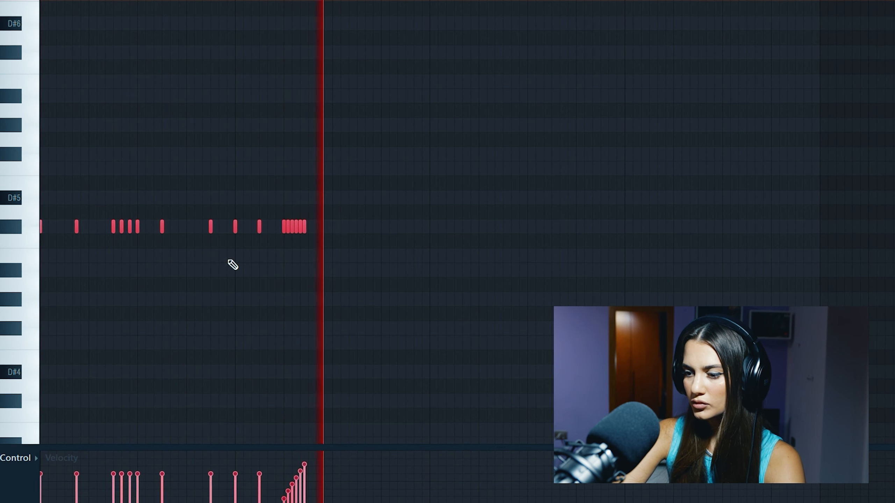
Open the UMRU kick channel's piano roll from the Channel Rack.
left_click(348, 241)
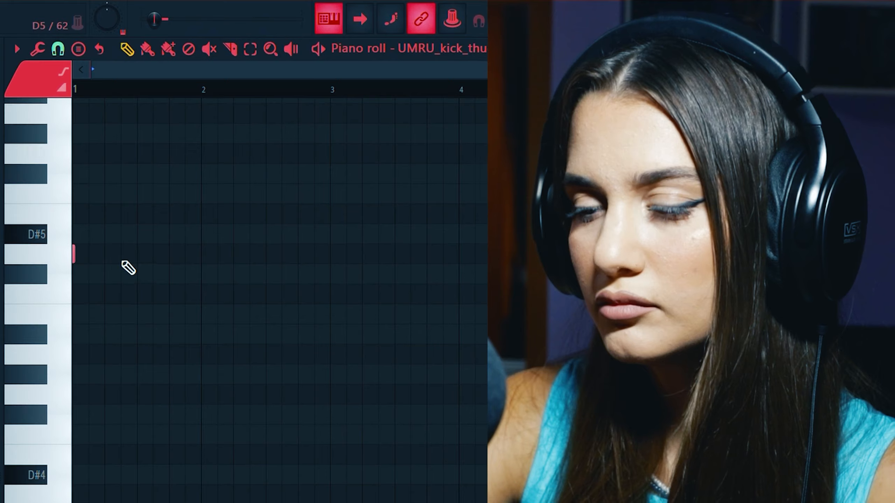
left_click(122, 246)
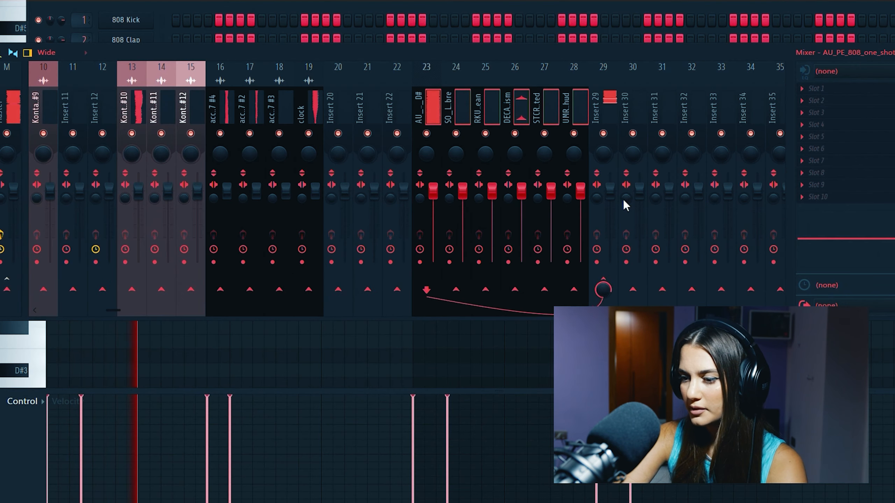
Route a drum insert from 23–28 to insert 29 in the Mixer.
left_click(603, 108)
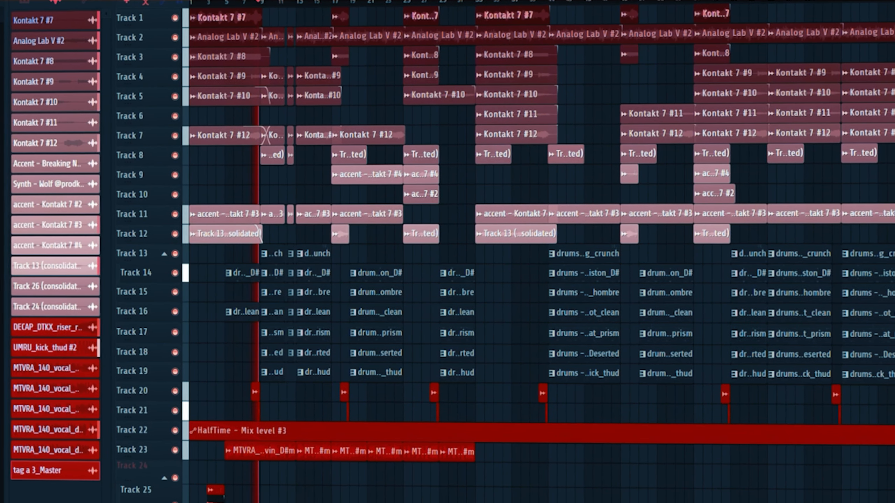
Scroll through the playlist tracks to review the full arrangement.
scroll("down", 3)
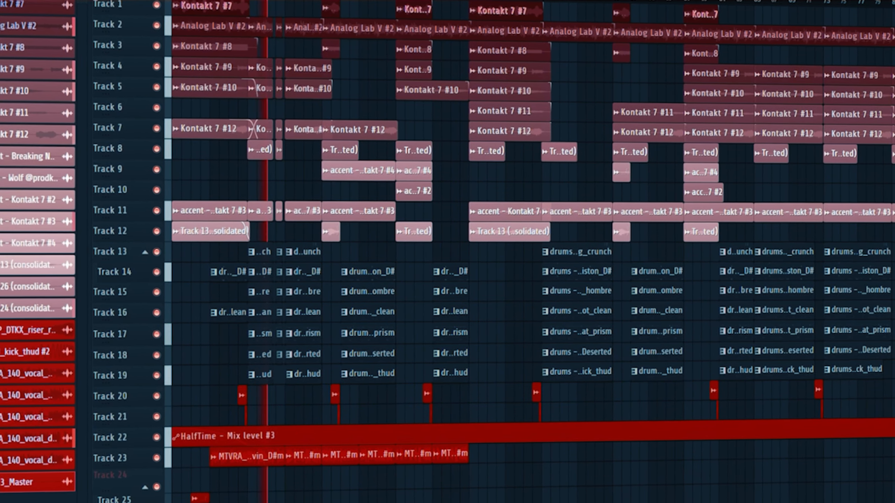
scroll("up", 3)
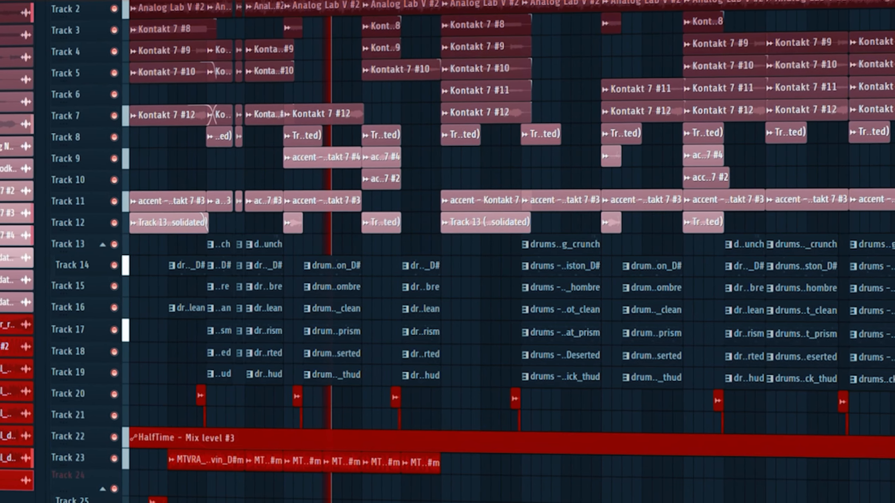
scroll("up", 3)
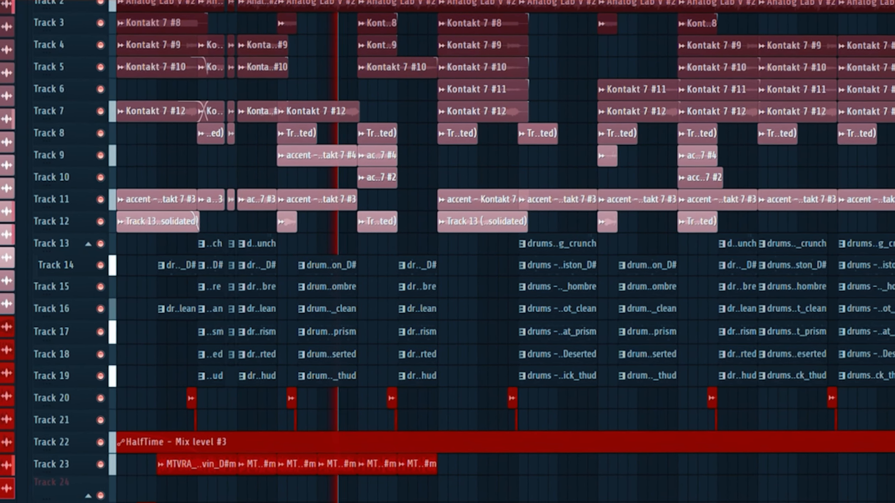